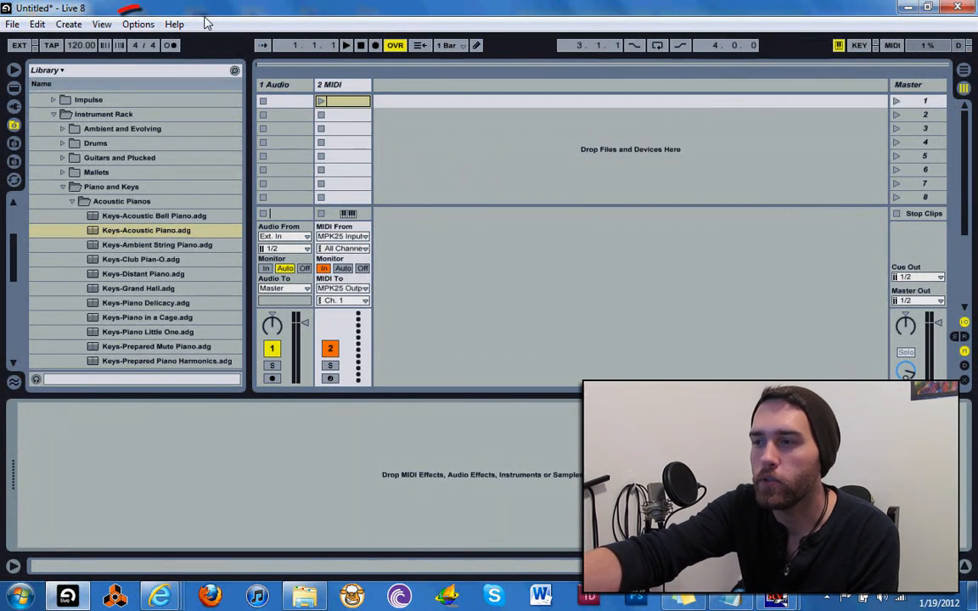
# - Open Options > Preferences to reach the MIDI/Sync settings showing the Akai MPK25
pyautogui.click(138, 23)
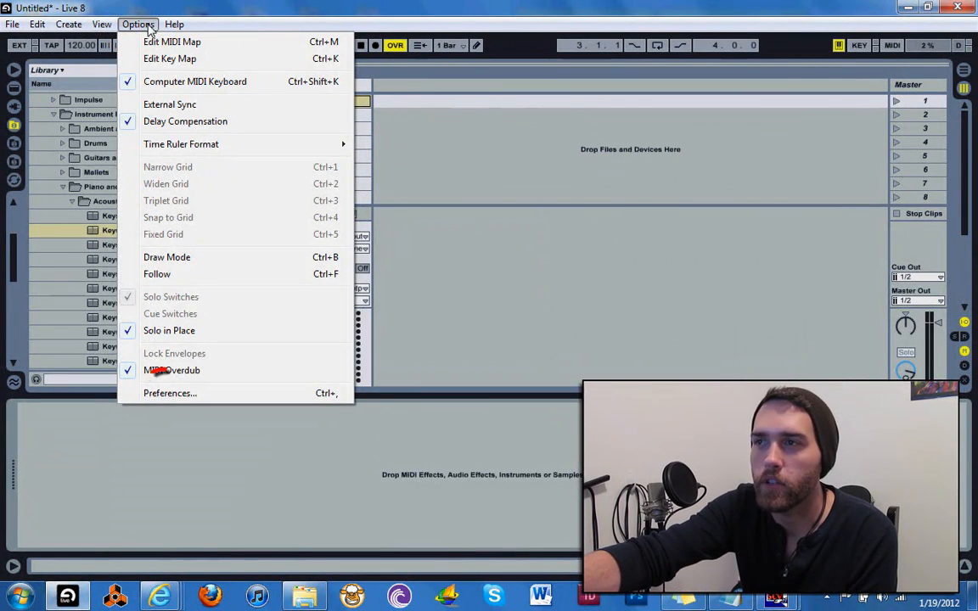
pyautogui.click(169, 393)
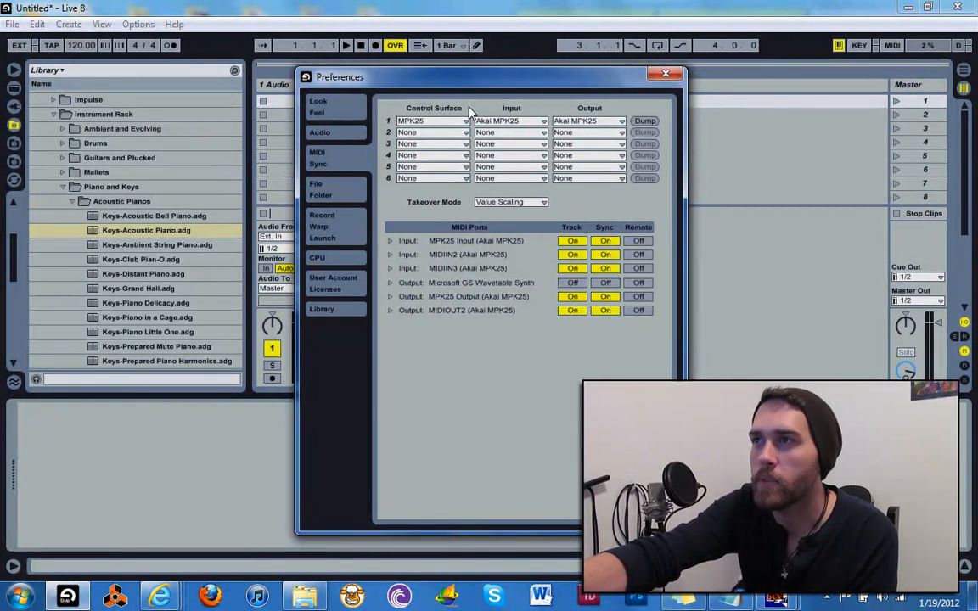
pyautogui.moveTo(522, 116)
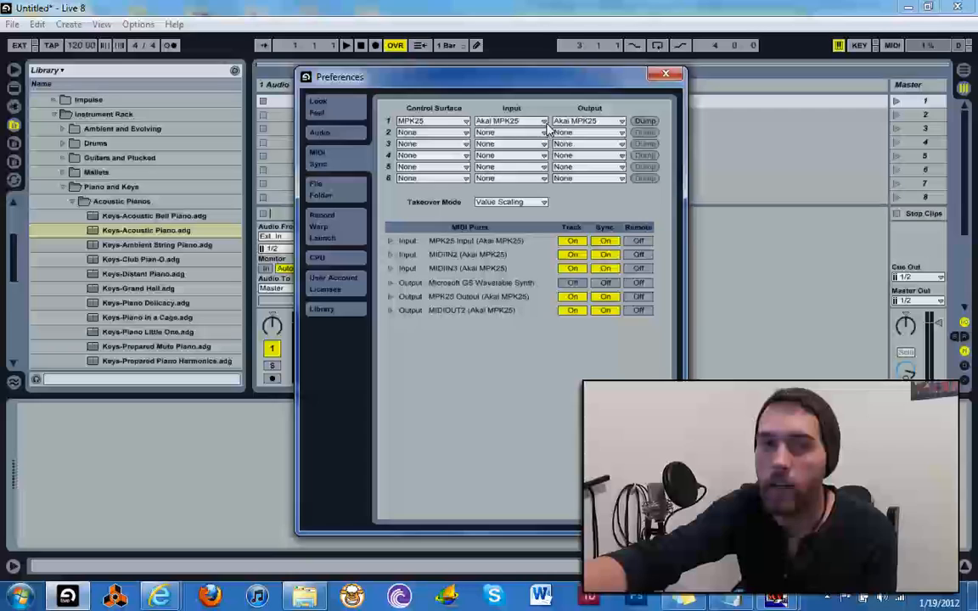
pyautogui.click(510, 120)
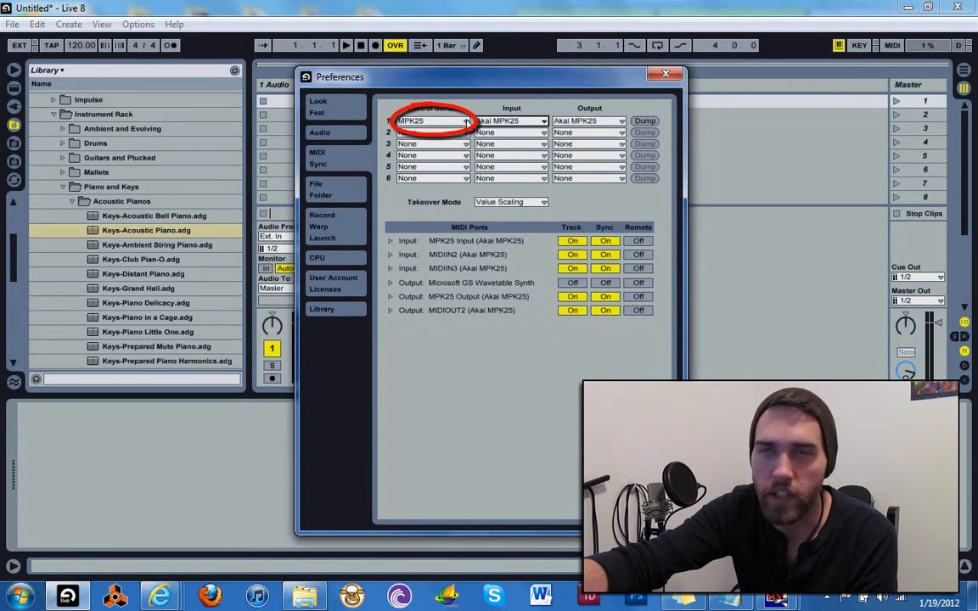
# - Choose MPK25 in the first Control Surface dropdown, then close Preferences
pyautogui.click(463, 120)
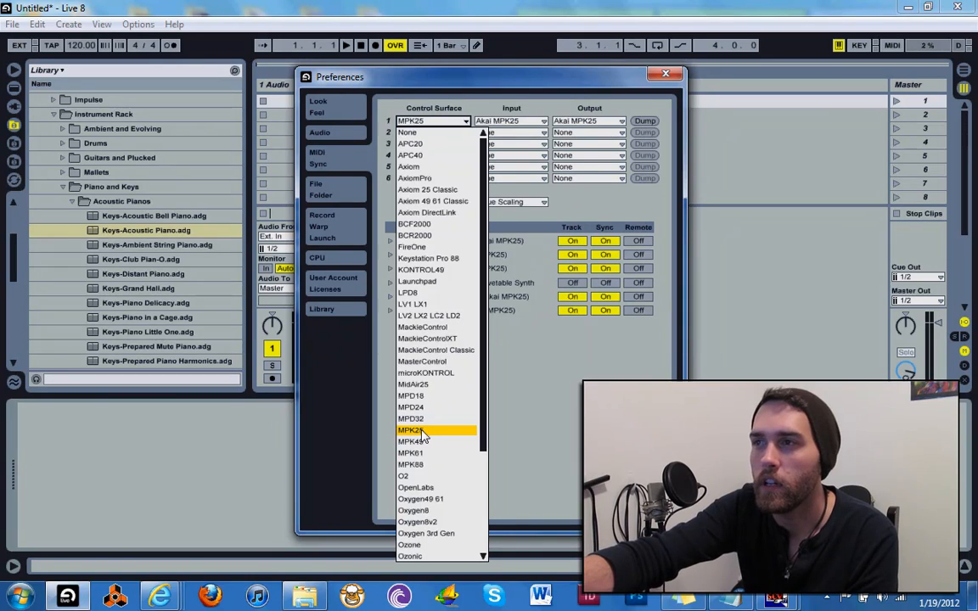
pyautogui.click(415, 429)
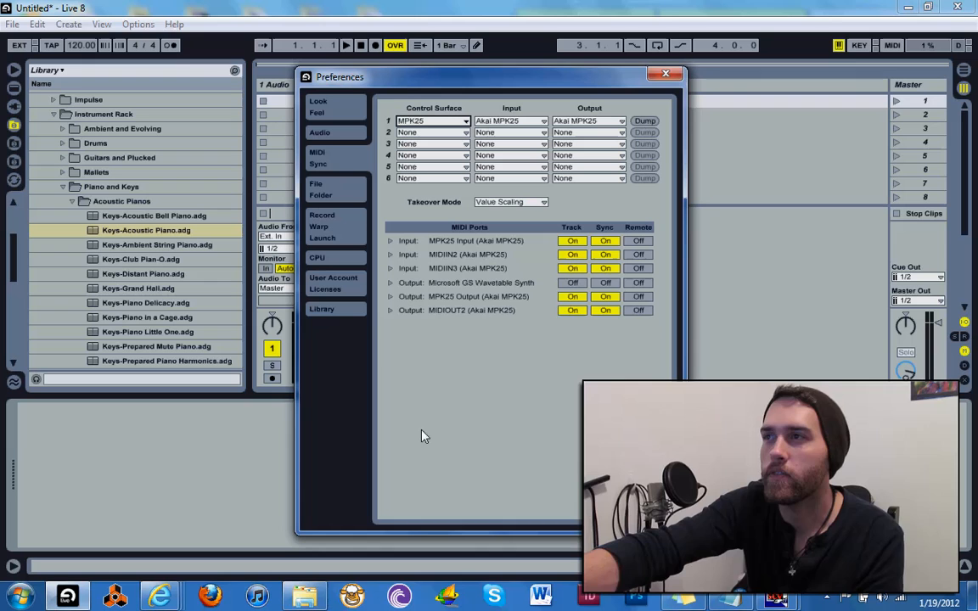
pyautogui.click(666, 73)
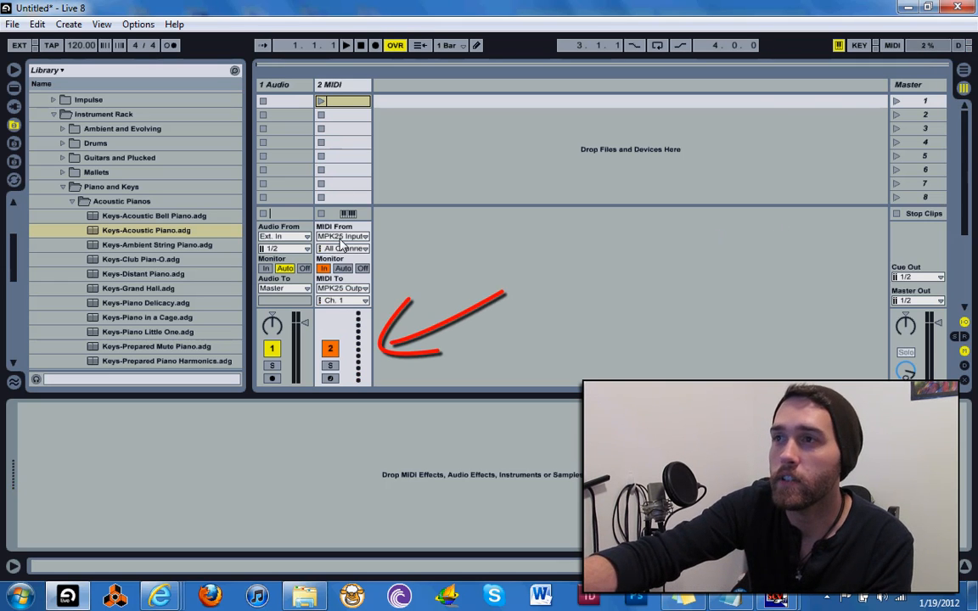
pyautogui.moveTo(350, 412)
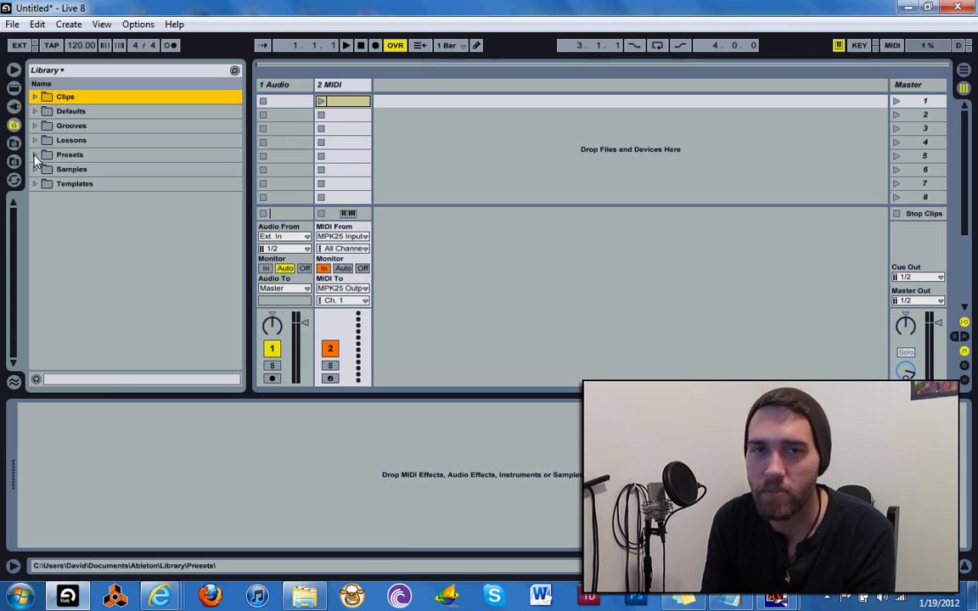
# - Browse Presets > Instruments > Piano and Keys > Acoustic Pianos and select Keys-Acoustic Piano.adg
pyautogui.click(36, 154)
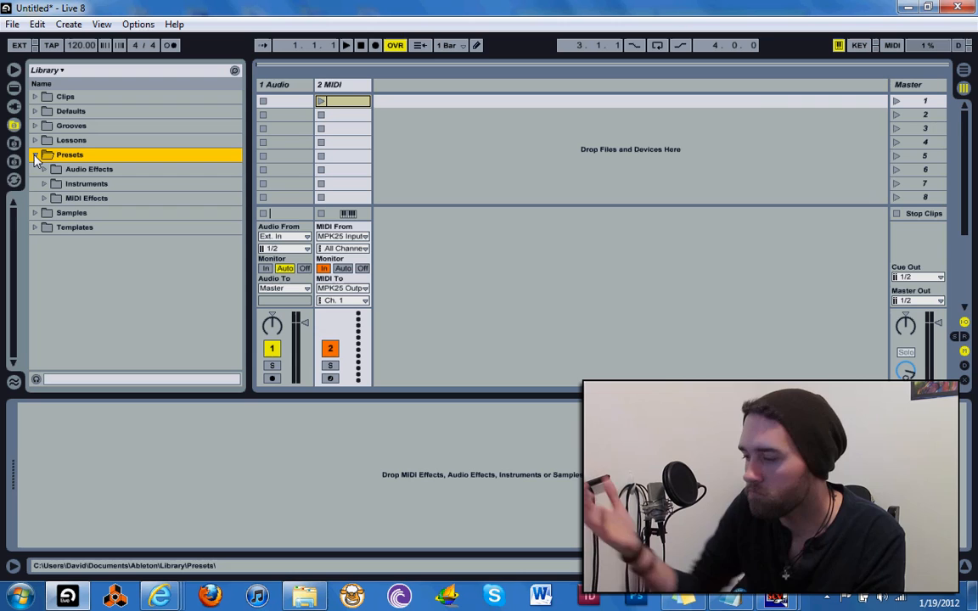
pyautogui.click(35, 155)
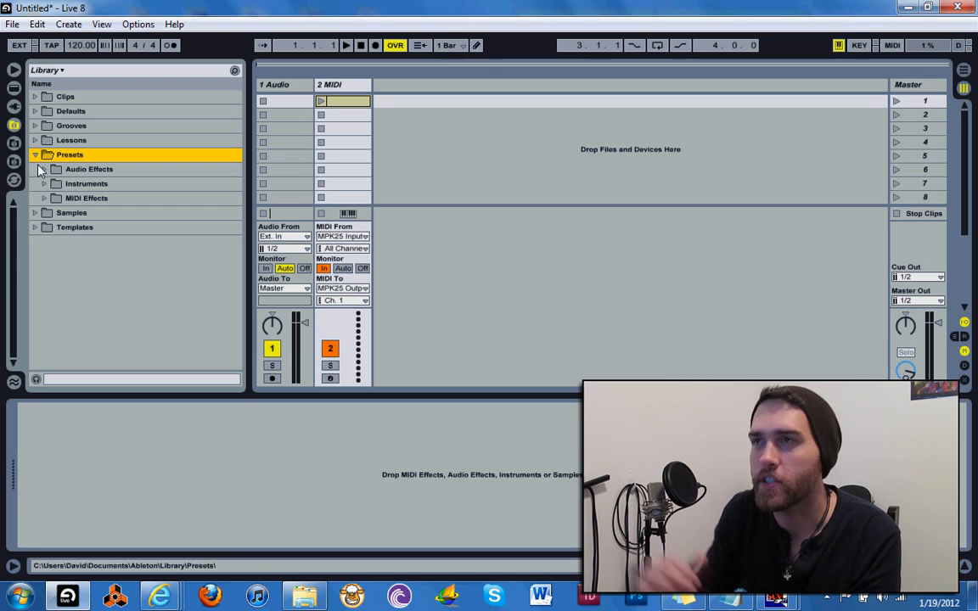
pyautogui.click(44, 184)
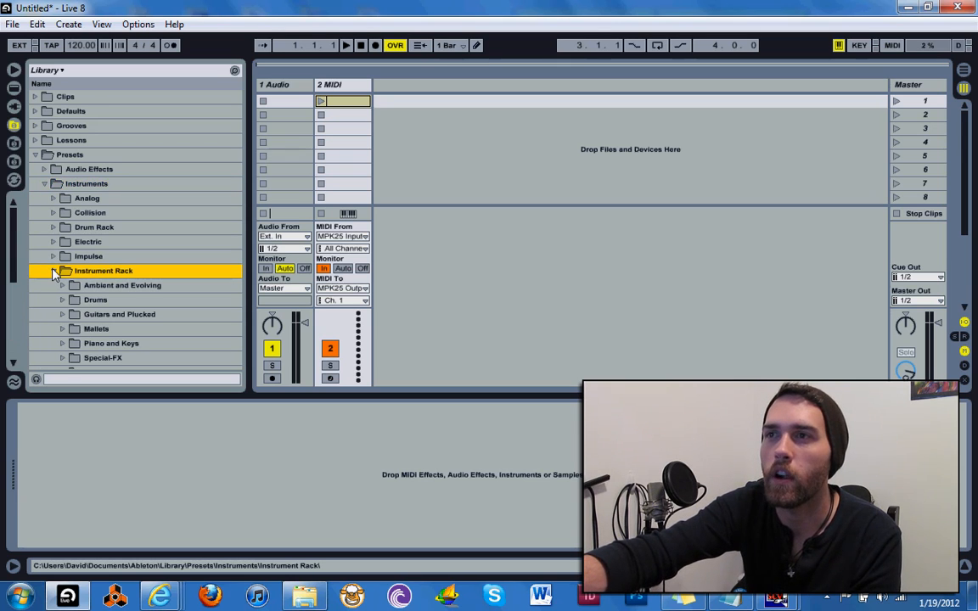
pyautogui.click(52, 270)
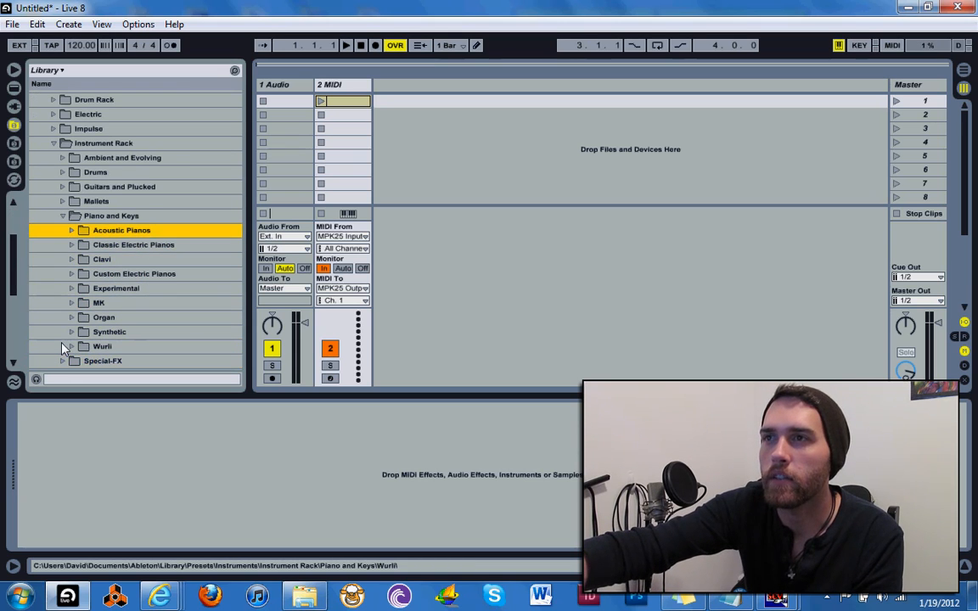
pyautogui.click(71, 230)
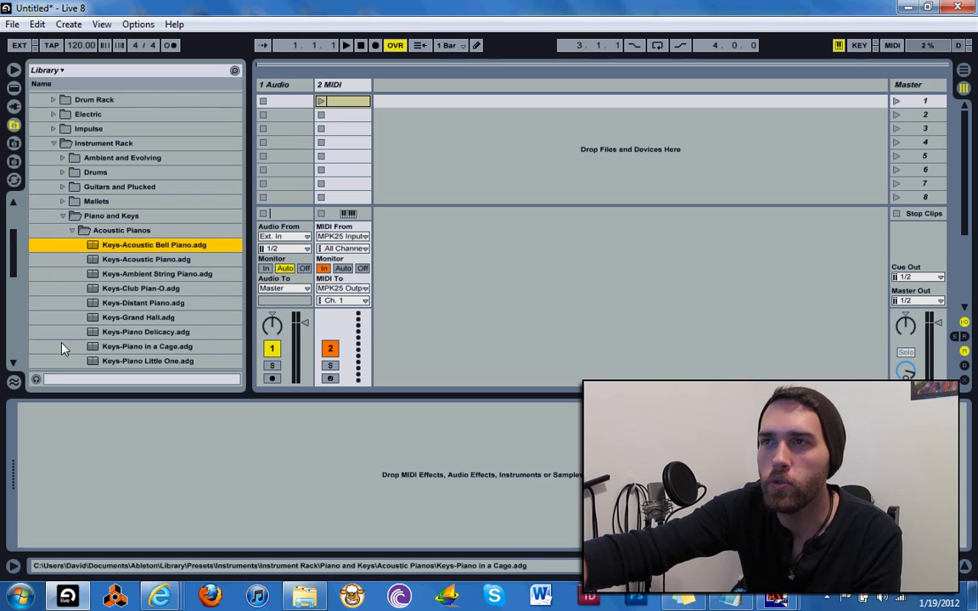
pyautogui.click(146, 259)
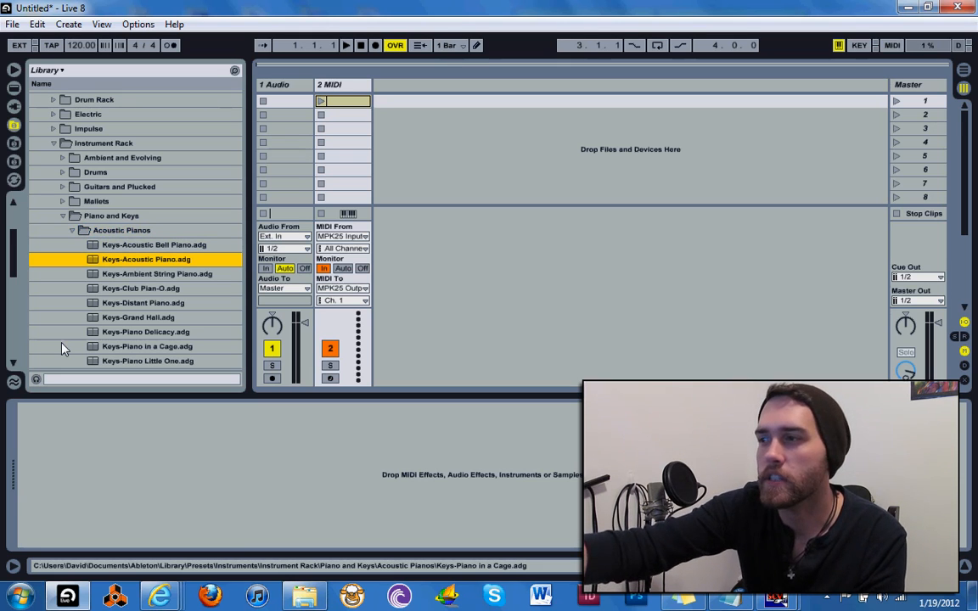
pyautogui.click(146, 259)
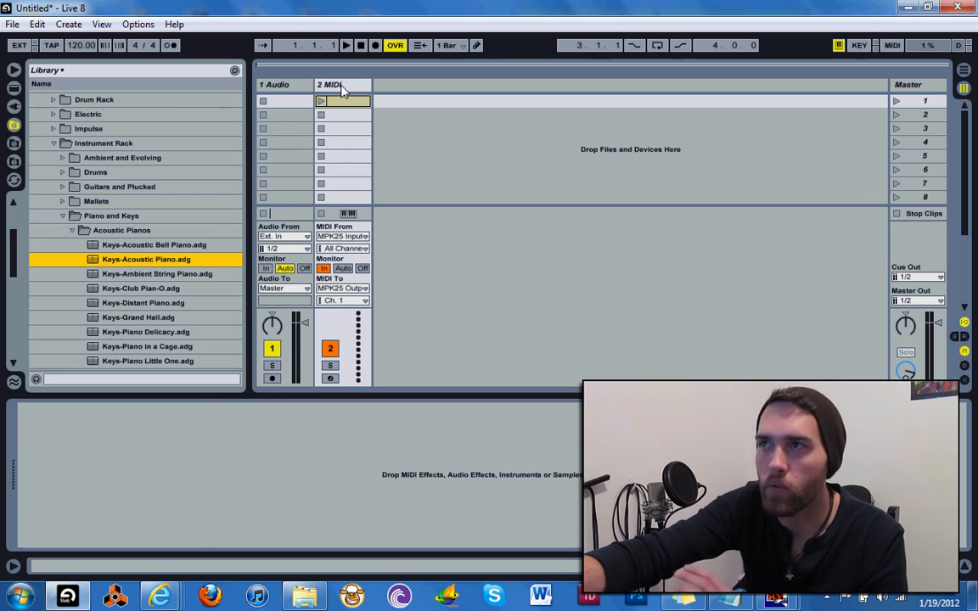
# - Load Keys-Acoustic Piano.adg onto the second MIDI track
pyautogui.doubleClick(145, 259)
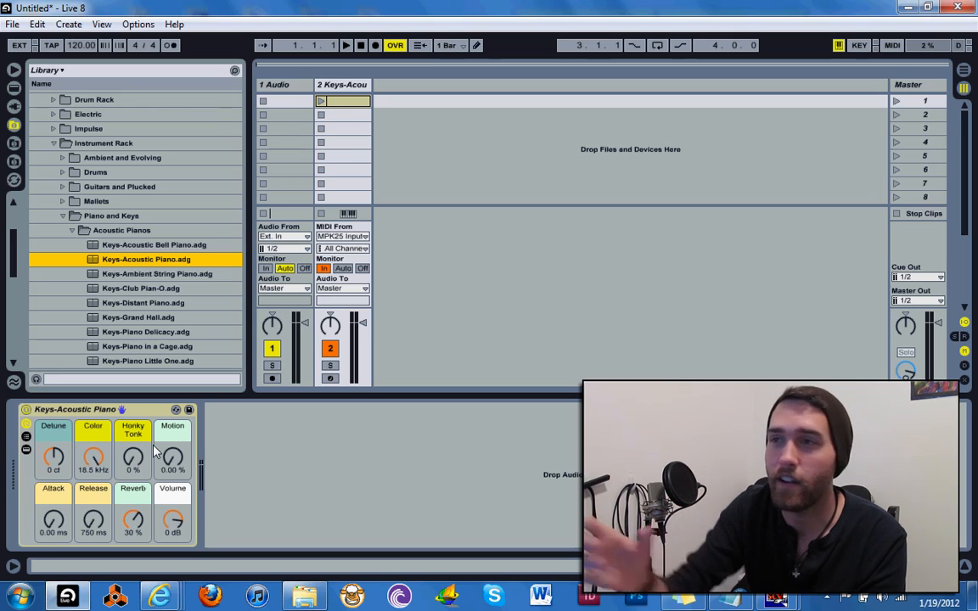
pyautogui.moveTo(210, 456)
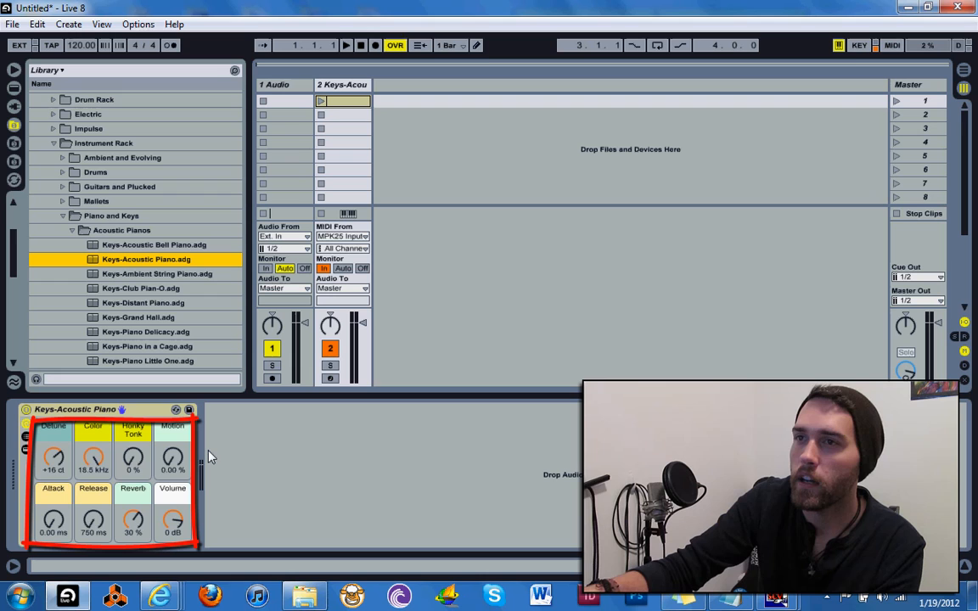
# - Set the piano's Detune macro to -1 cent and its Color macro to 4.15 kHz
pyautogui.moveTo(54, 456); pyautogui.dragTo(54, 463)
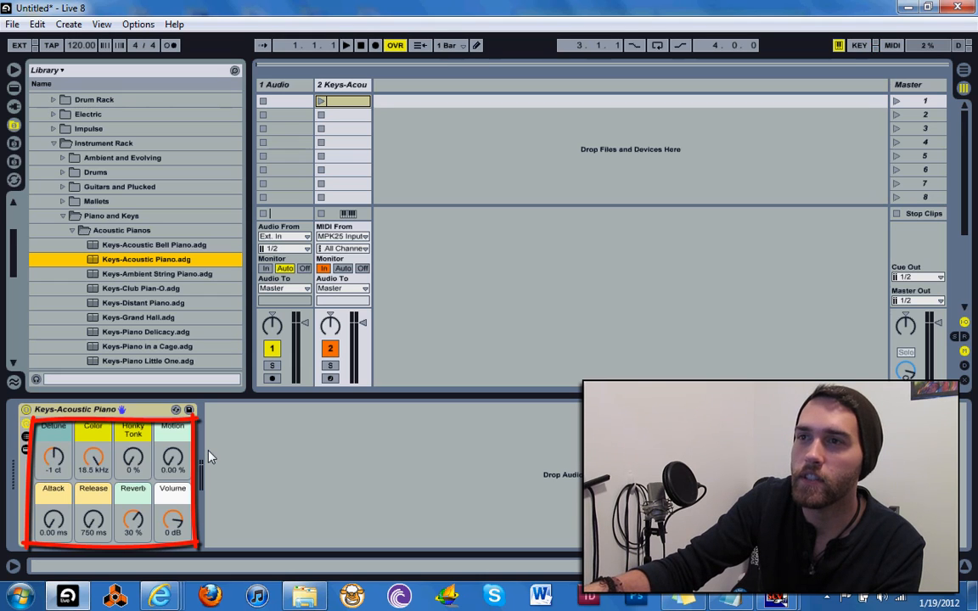
pyautogui.moveTo(92, 456); pyautogui.dragTo(92, 475)
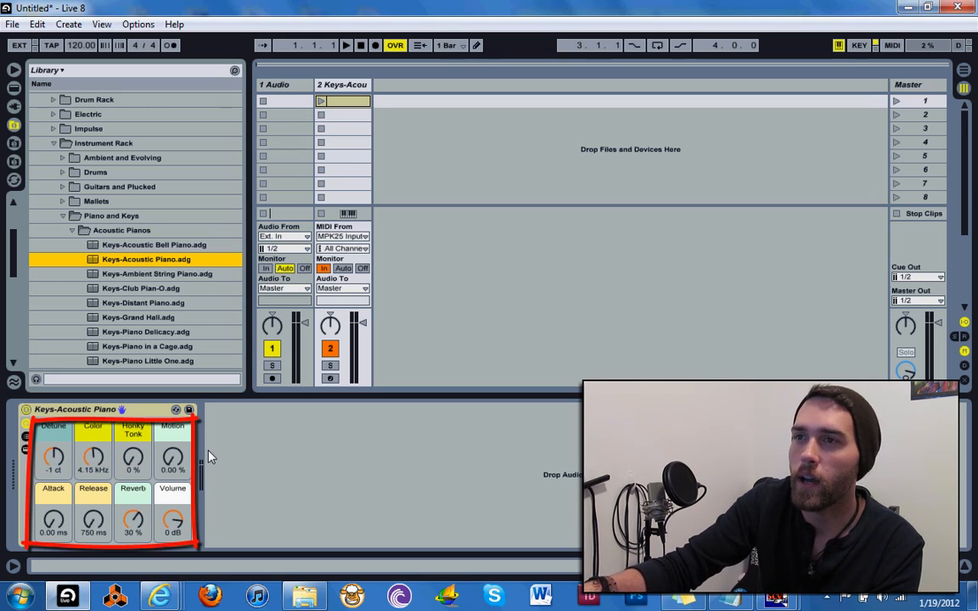
pyautogui.moveTo(93, 457); pyautogui.dragTo(92, 424)
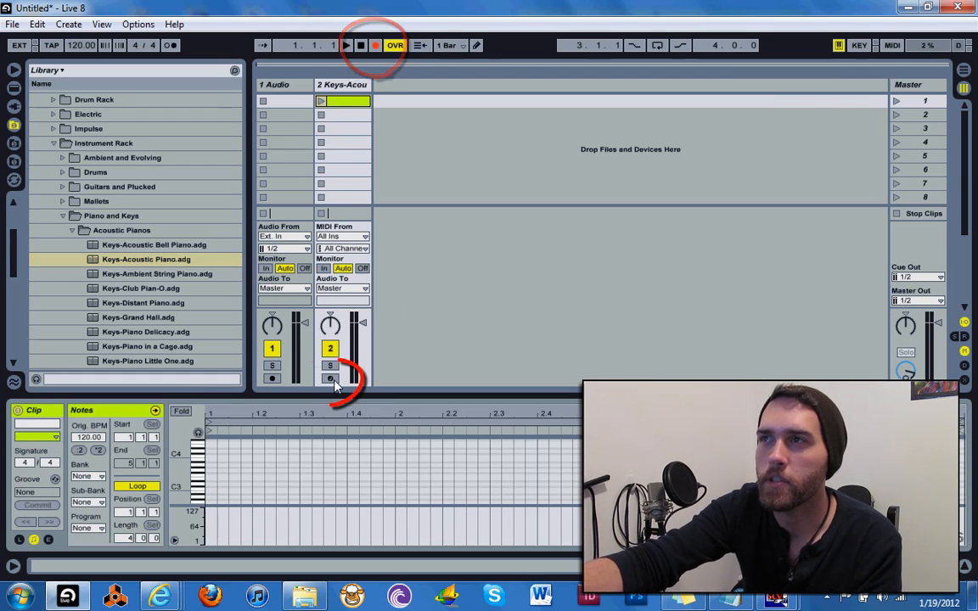
# - Arm the piano track, enable the metronome with 1-bar count-in, and record the first clip
pyautogui.click(329, 379)
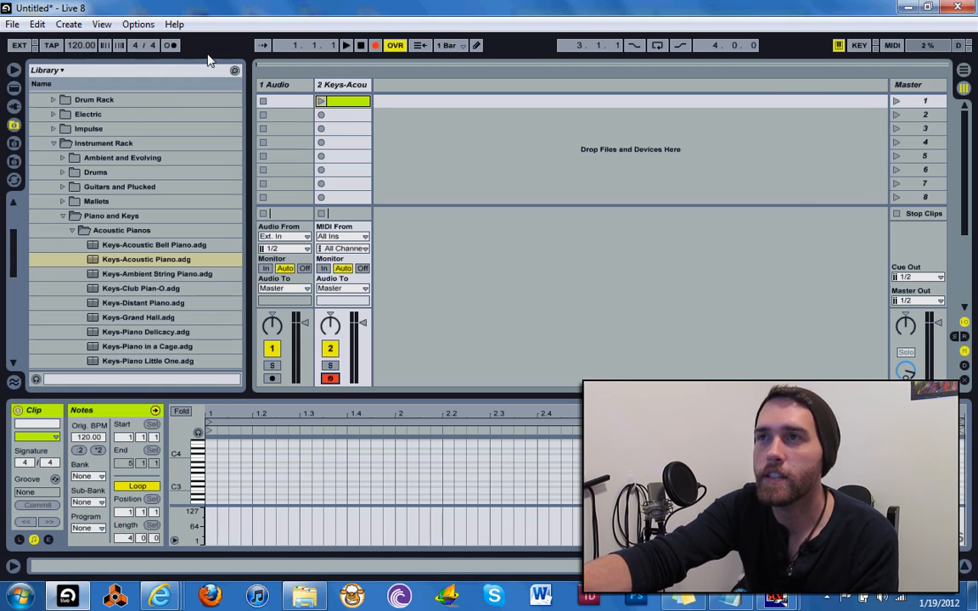
pyautogui.click(170, 45)
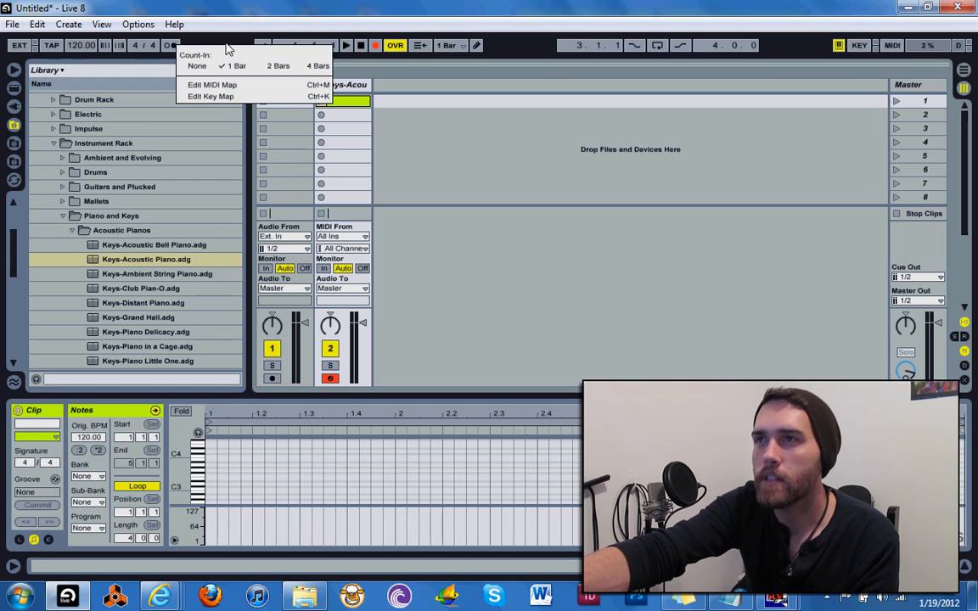
pyautogui.click(169, 45)
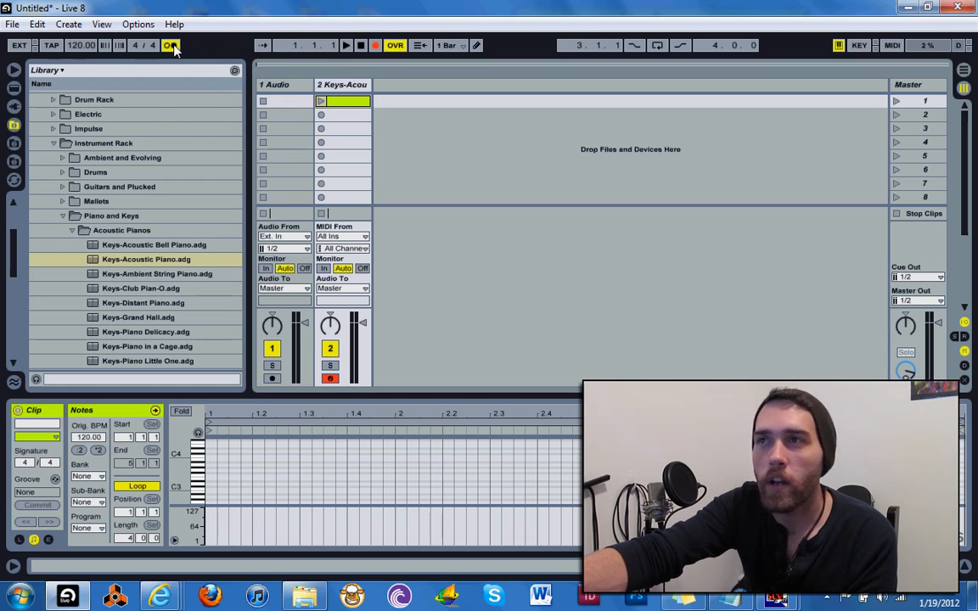
pyautogui.click(170, 45)
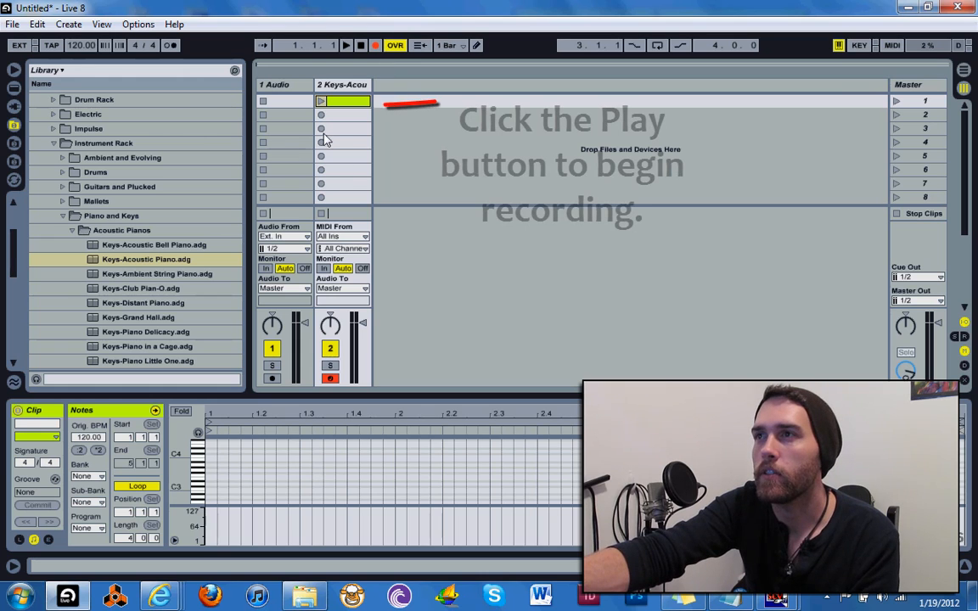
pyautogui.click(321, 101)
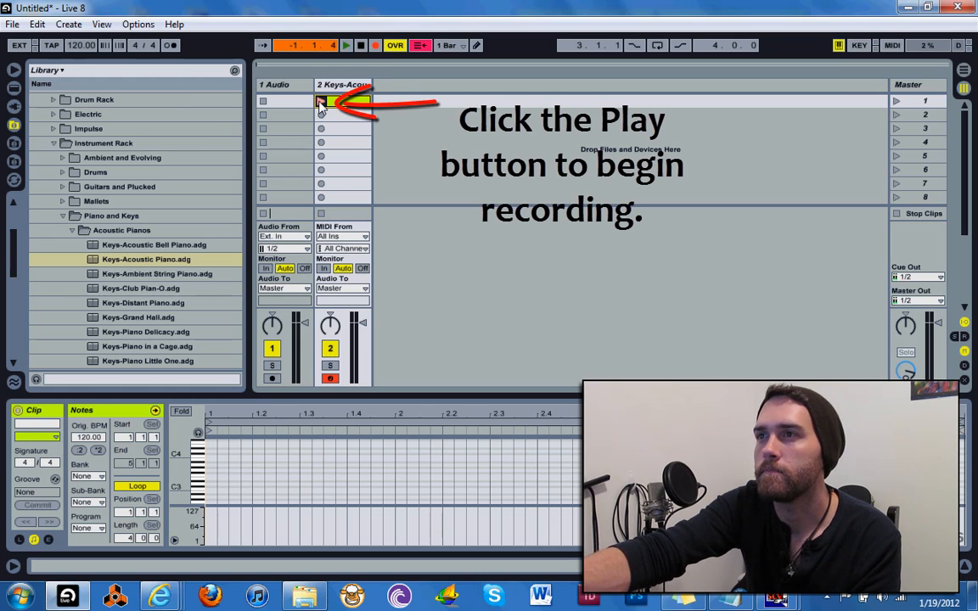
pyautogui.click(345, 45)
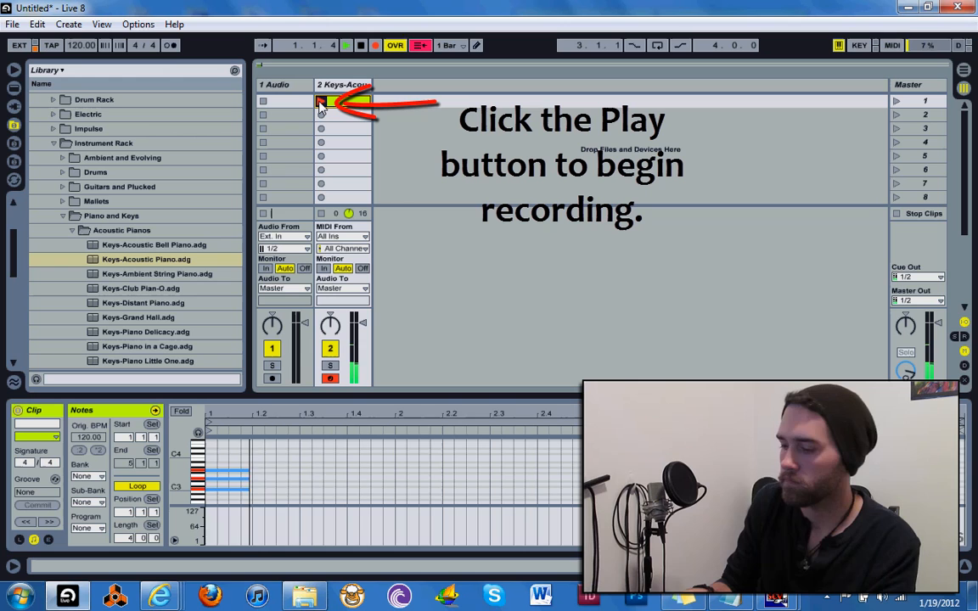